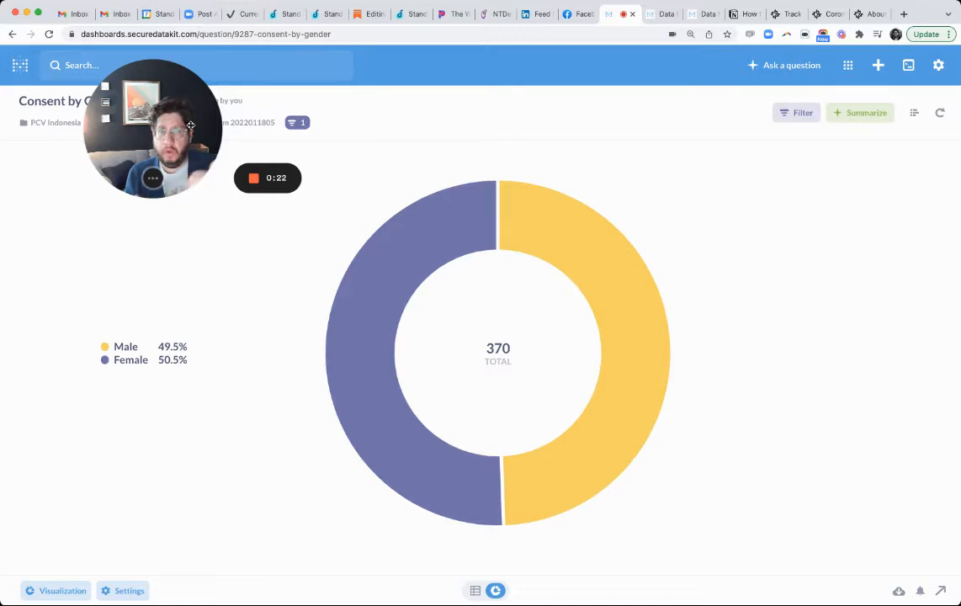
mouse_move(600, 60)
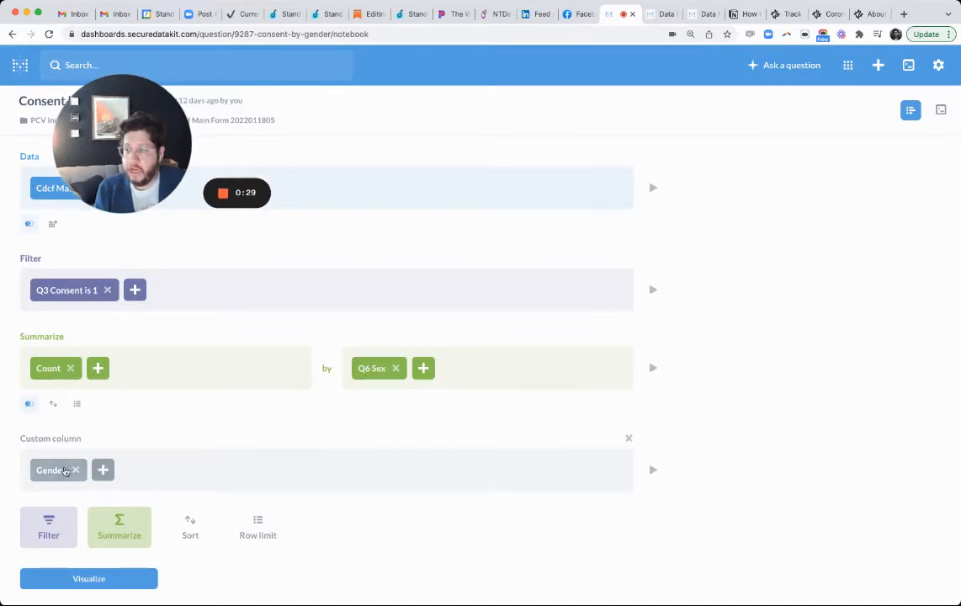
Show the Gender column's case() formula mapping sex codes 0 and 1 to Male and Female
left_click(50, 469)
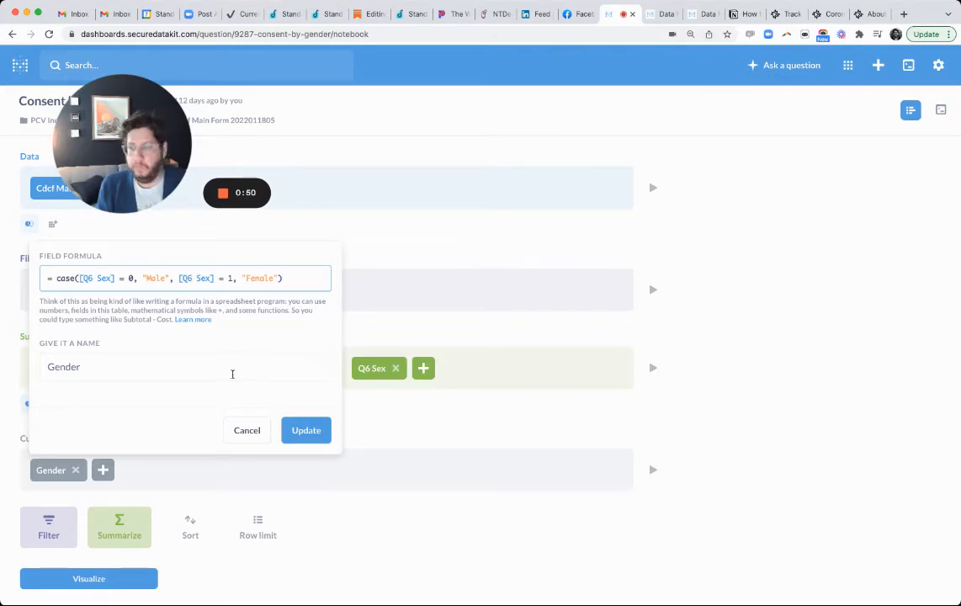
Go to the Data Model admin and scroll the Purchase Orders columns down to Status
left_click(658, 14)
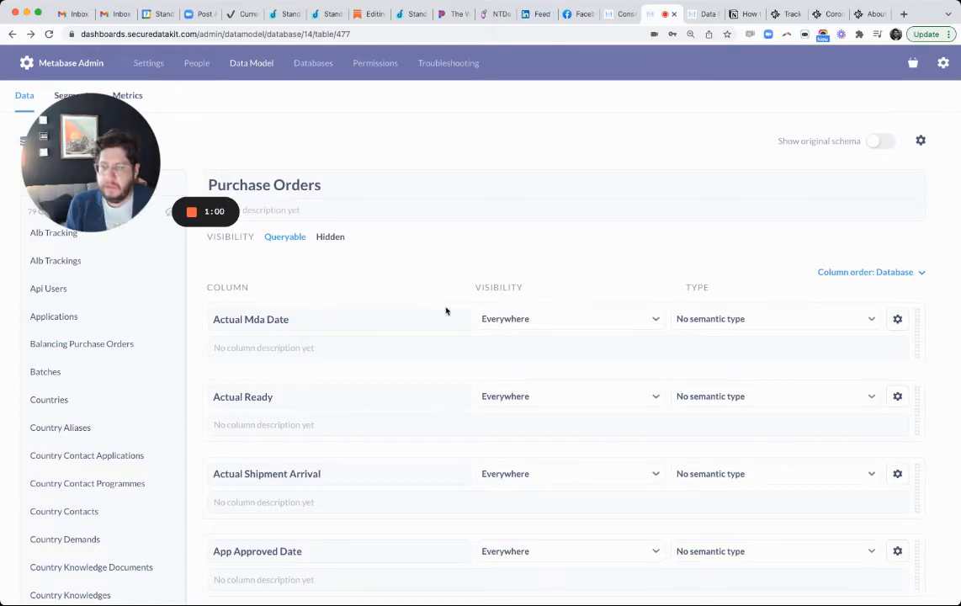
scroll("down", 3)
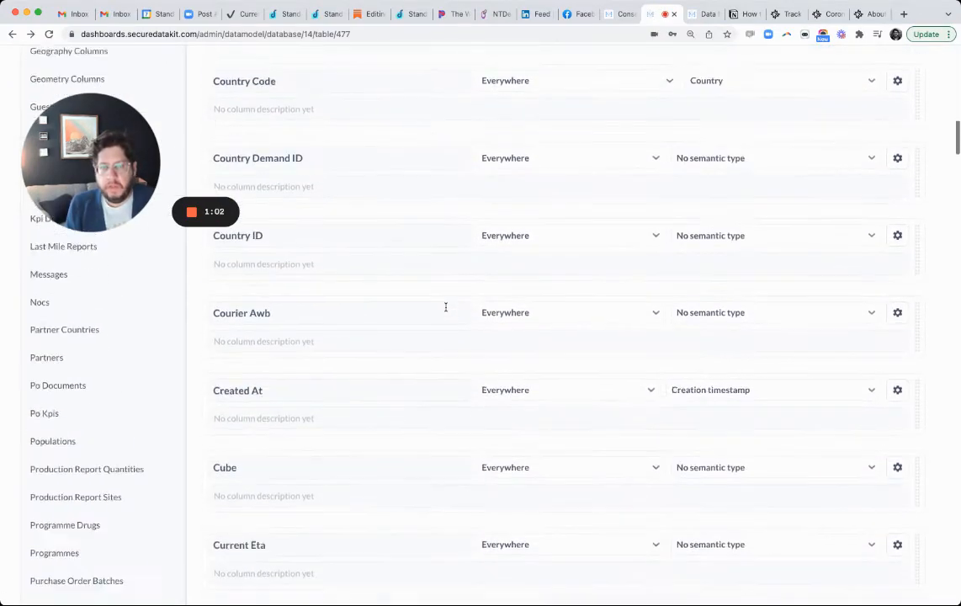
scroll("down", 3)
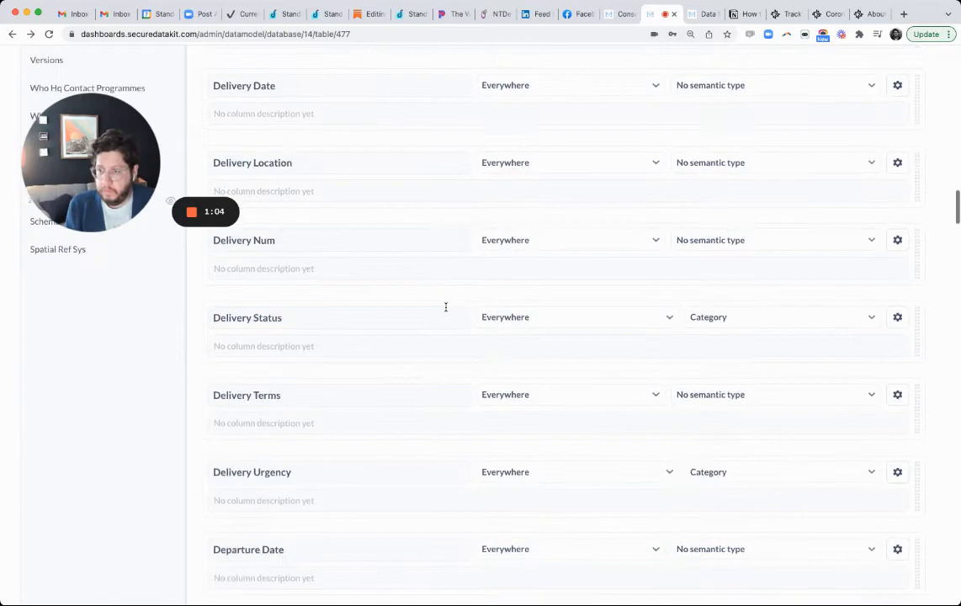
scroll("down", 3)
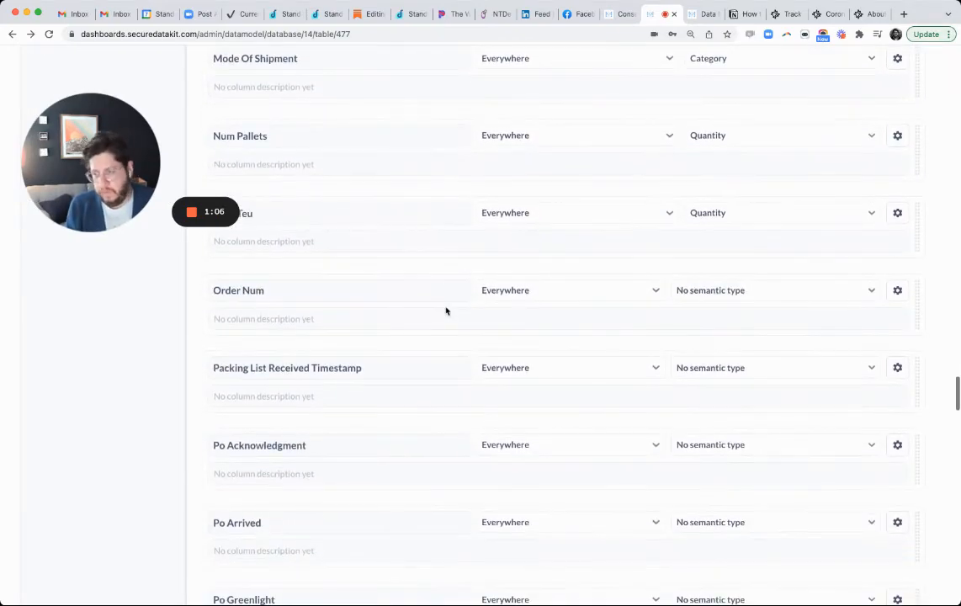
scroll("down", 3)
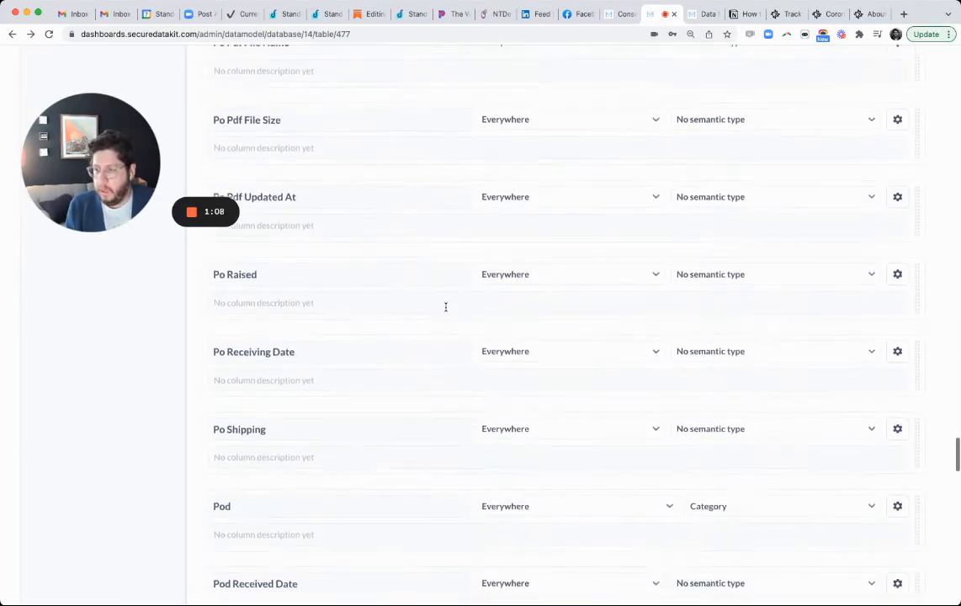
scroll("down", 3)
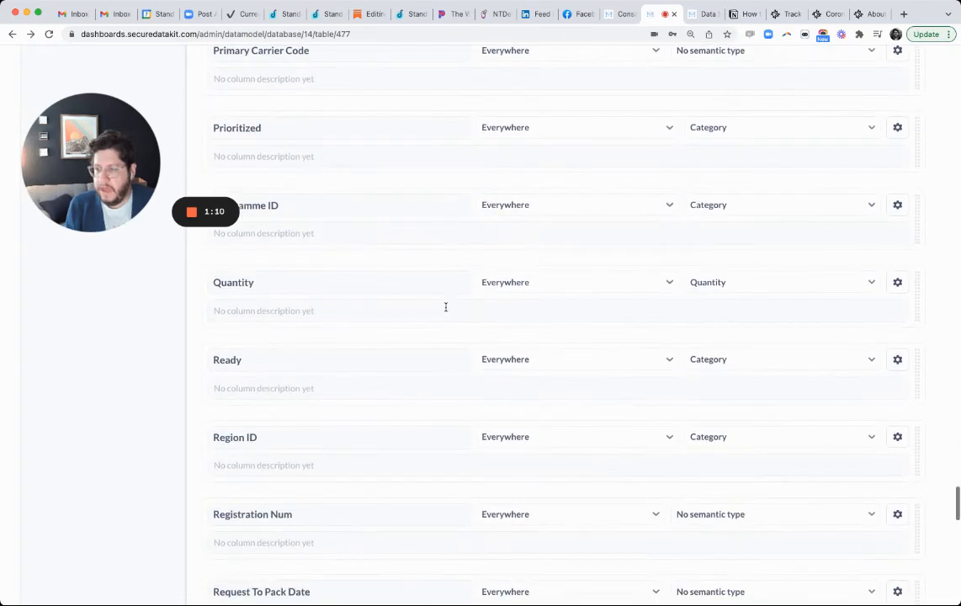
scroll("down", 3)
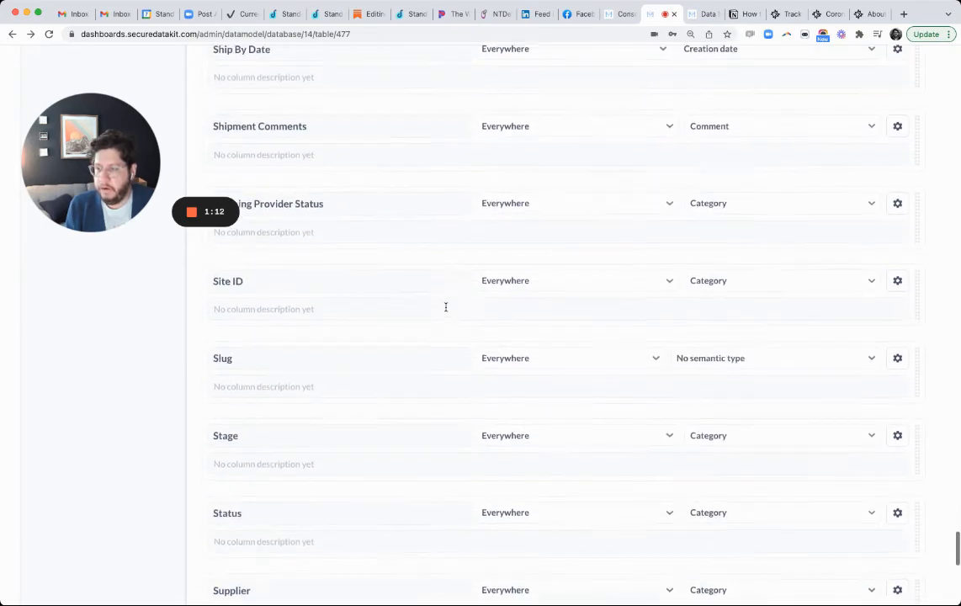
scroll("down", 3)
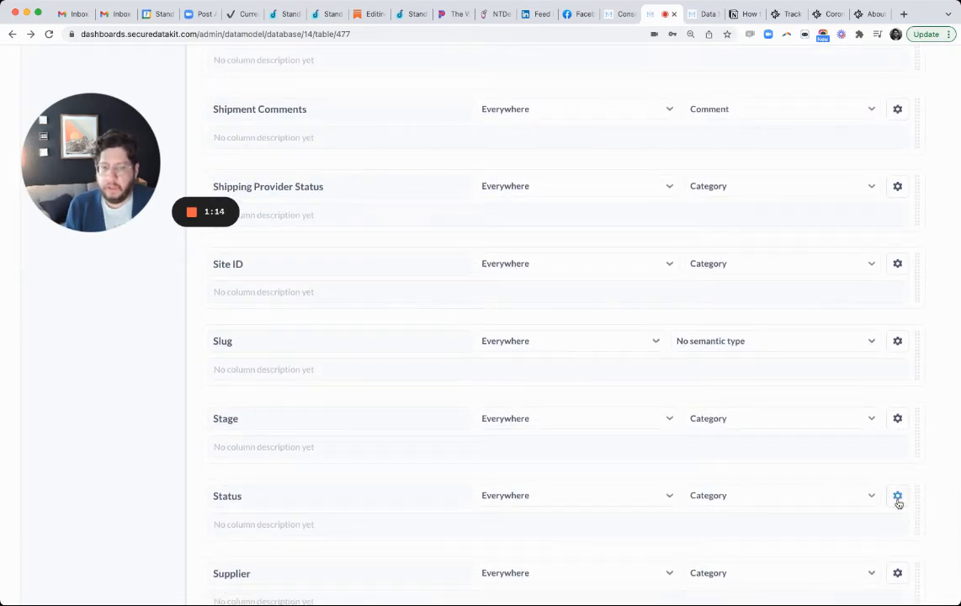
View Status field settings and its Display values options, custom-mapped 0 On Time through 4 Canceled
left_click(897, 495)
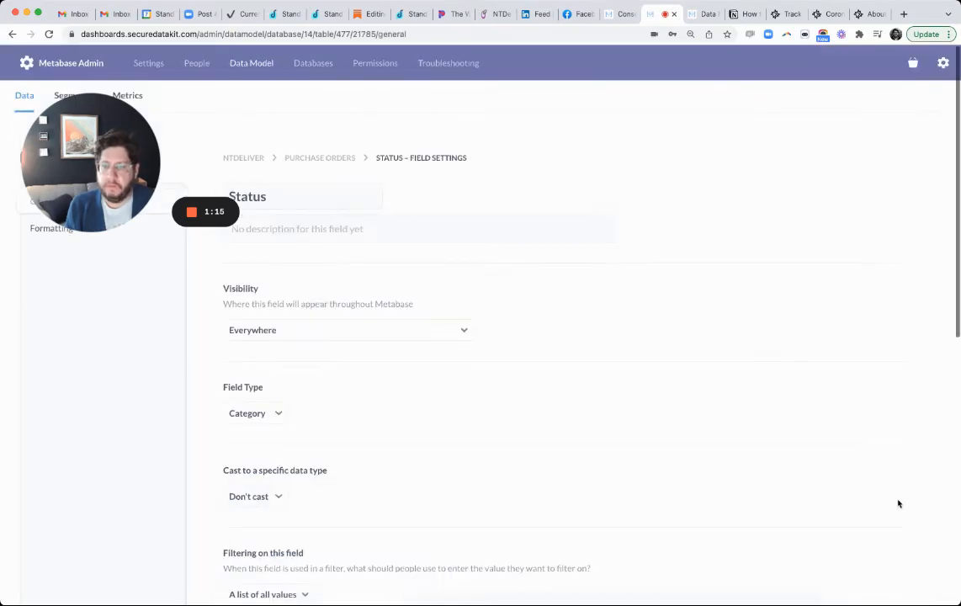
mouse_move(690, 334)
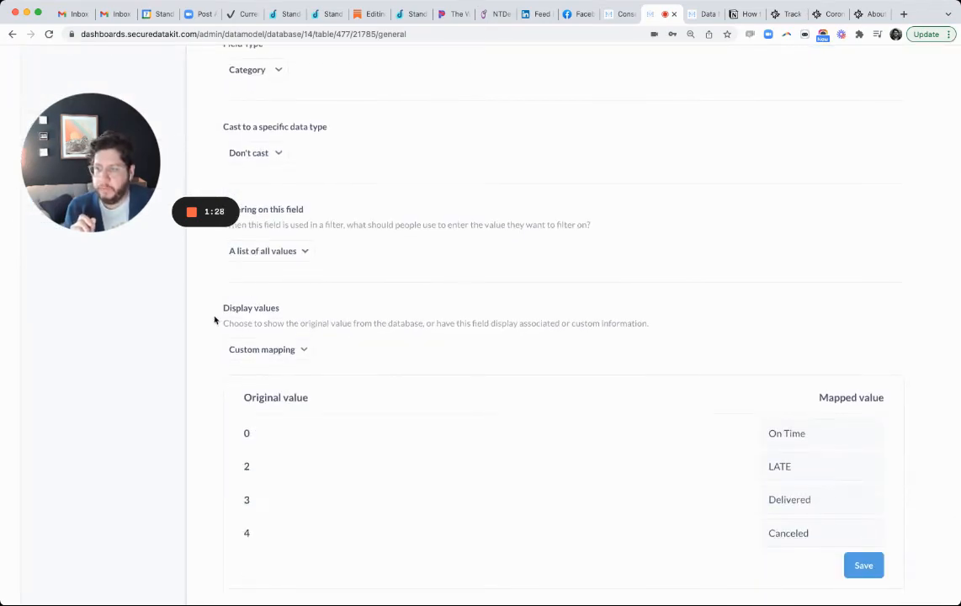
left_click(268, 349)
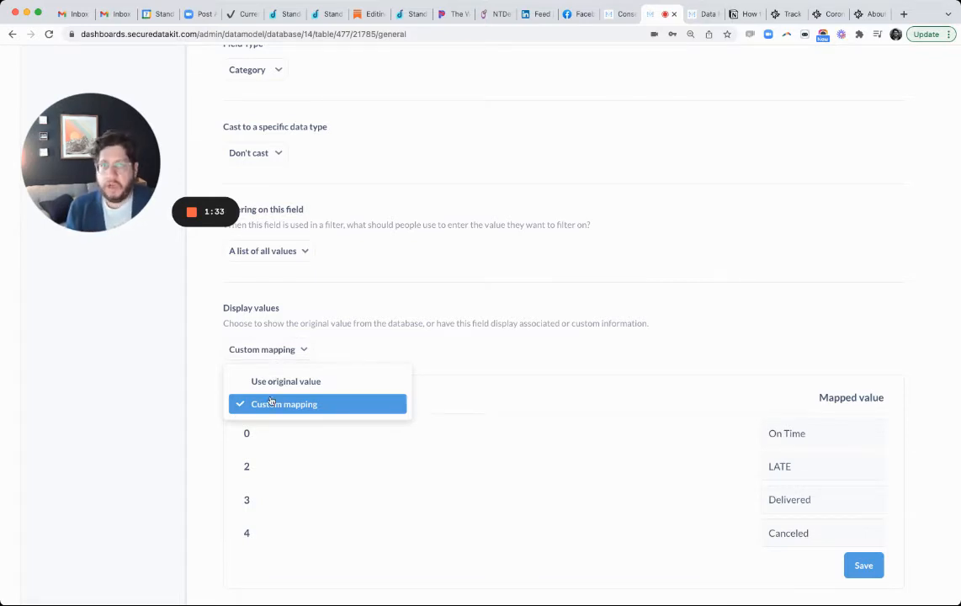
Reselect Custom mapping so Status keeps its four code-to-label mappings
left_click(284, 403)
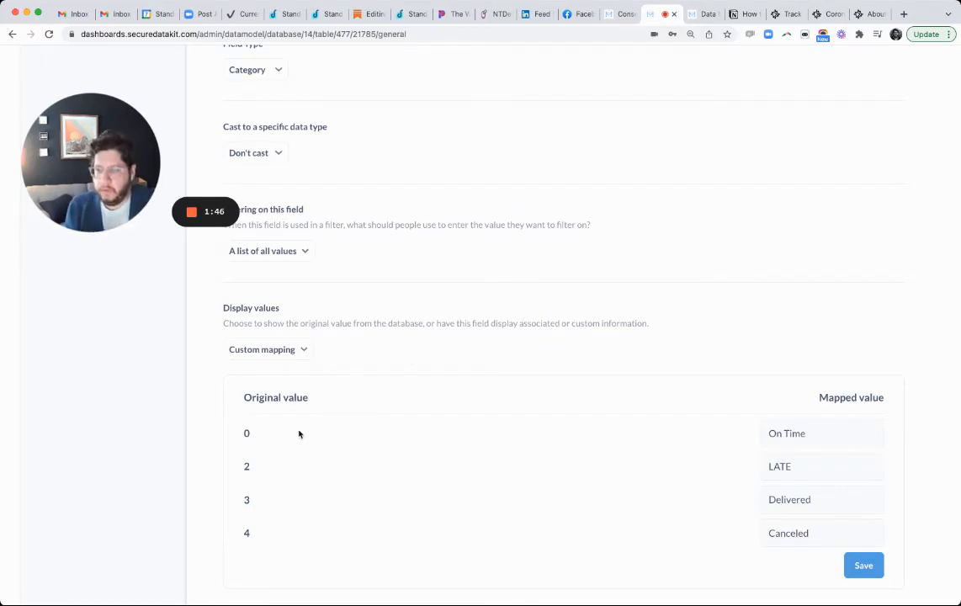
mouse_move(545, 489)
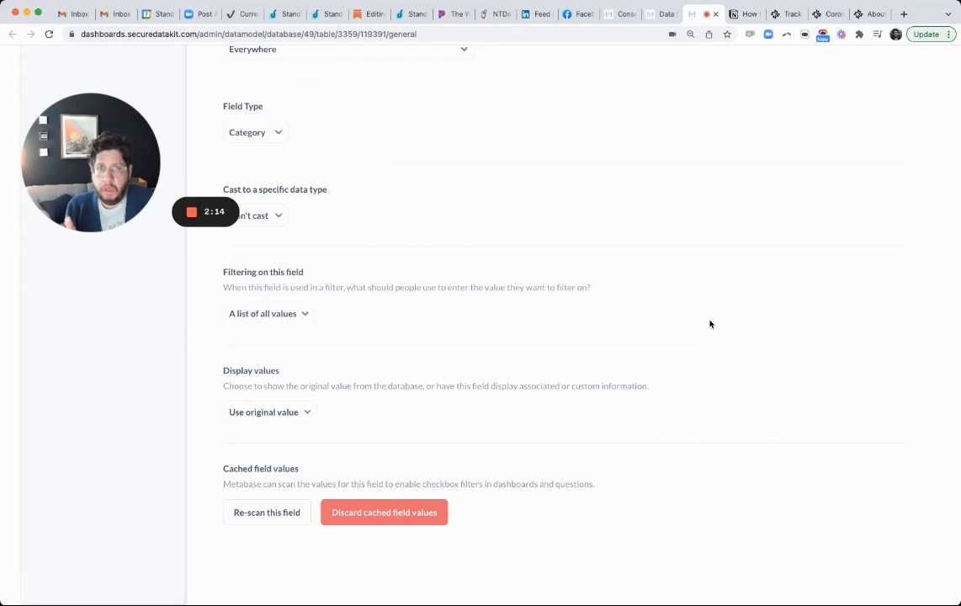
mouse_move(286, 433)
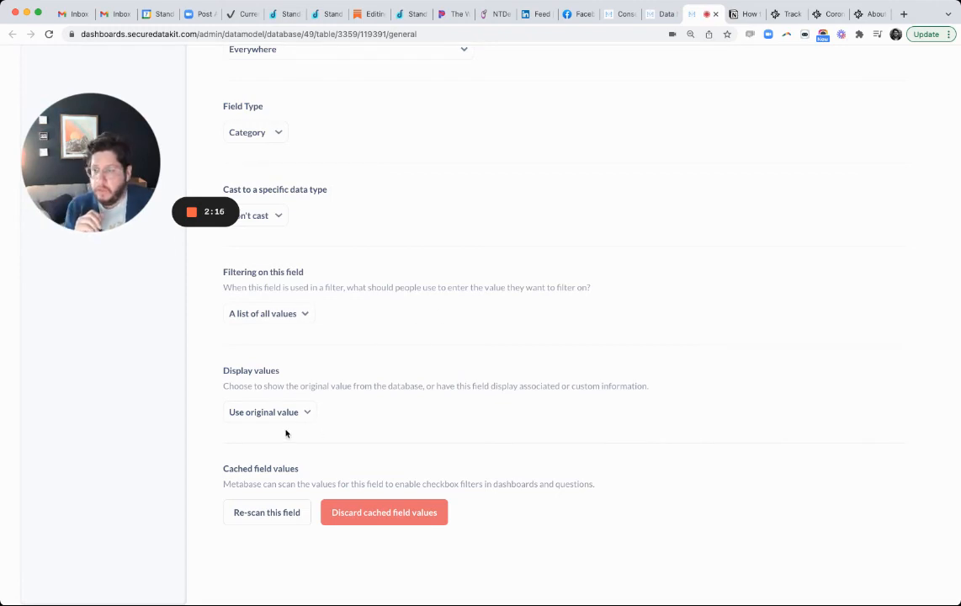
Open a text field's Display values dropdown, which lists only Use original value
left_click(270, 412)
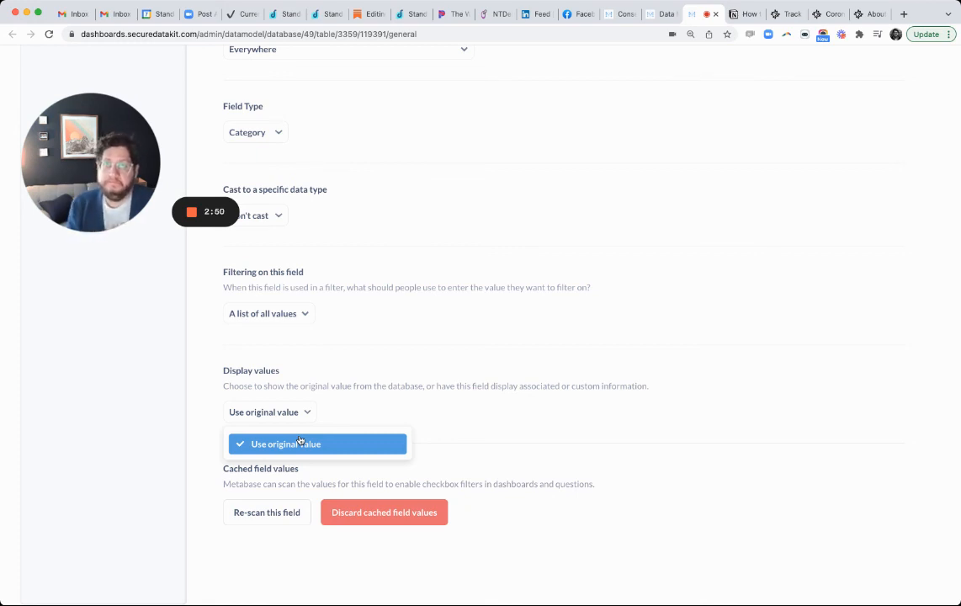
mouse_move(296, 373)
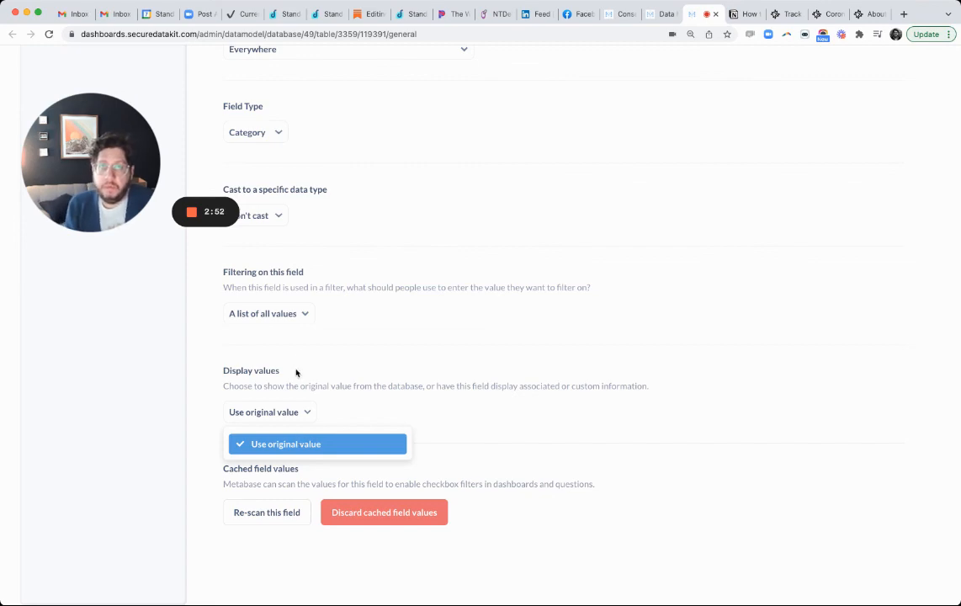